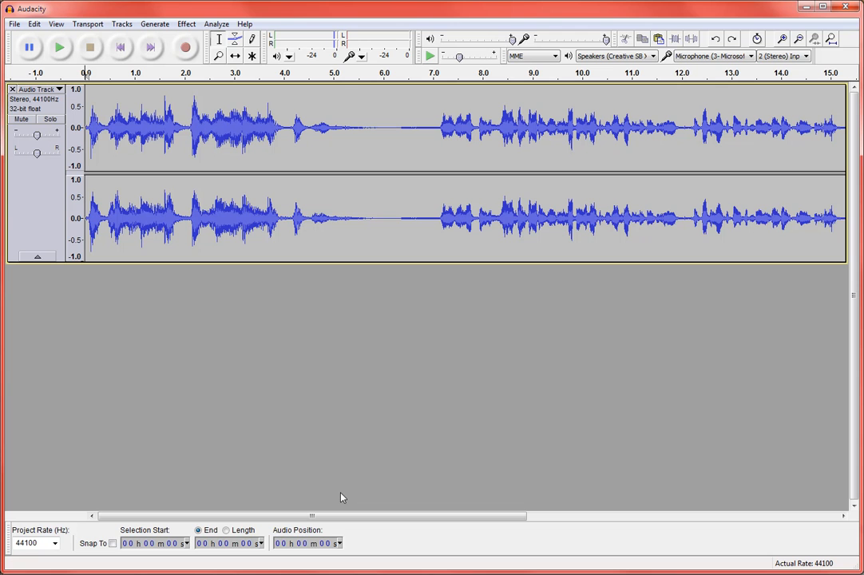
{"action": "mouse_move", "coordinate": [313, 463]}
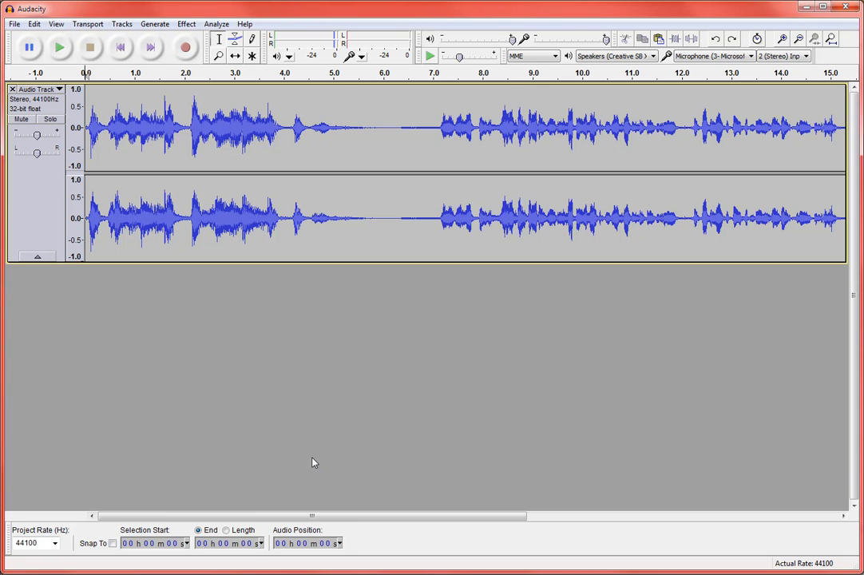
{"action": "mouse_move", "coordinate": [310, 489]}
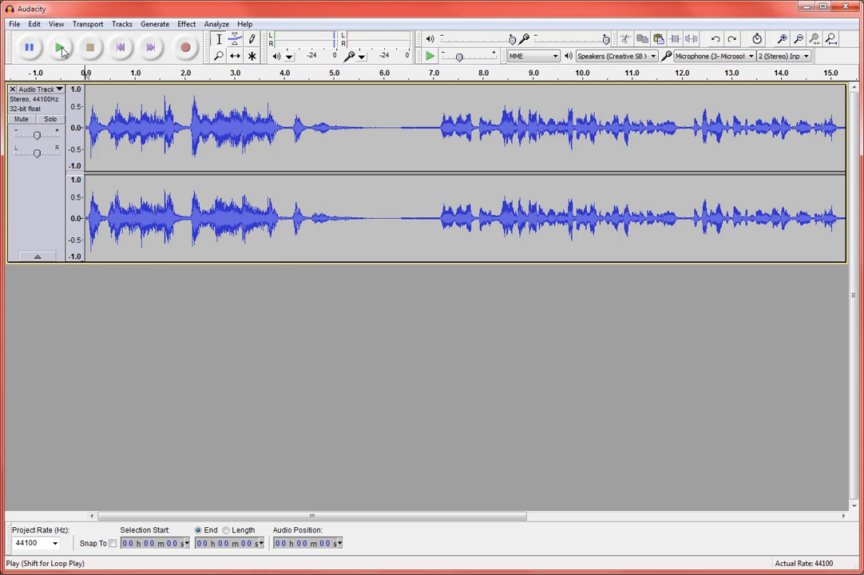
Play the opening, then delete the silent gap around 4–7 s and listen to the result
{"action": "left_click", "coordinate": [61, 48]}
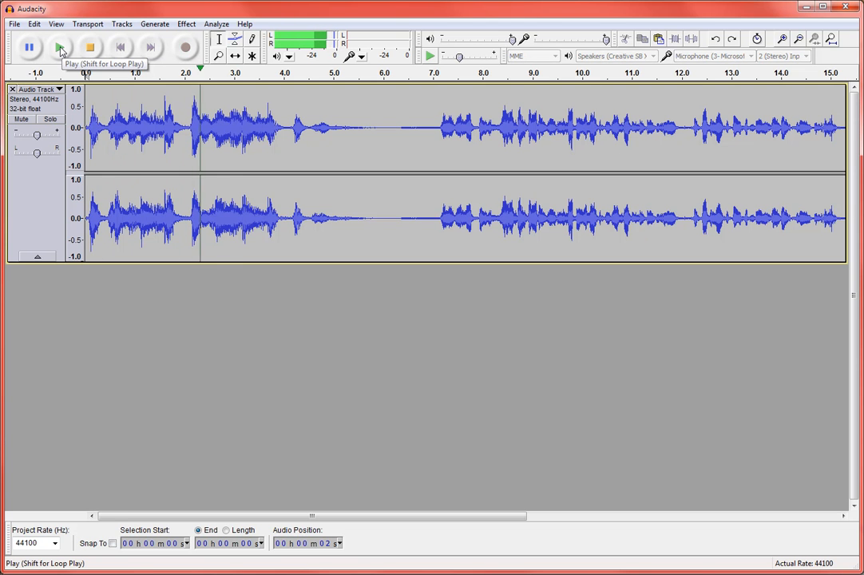
{"action": "left_click", "coordinate": [60, 48]}
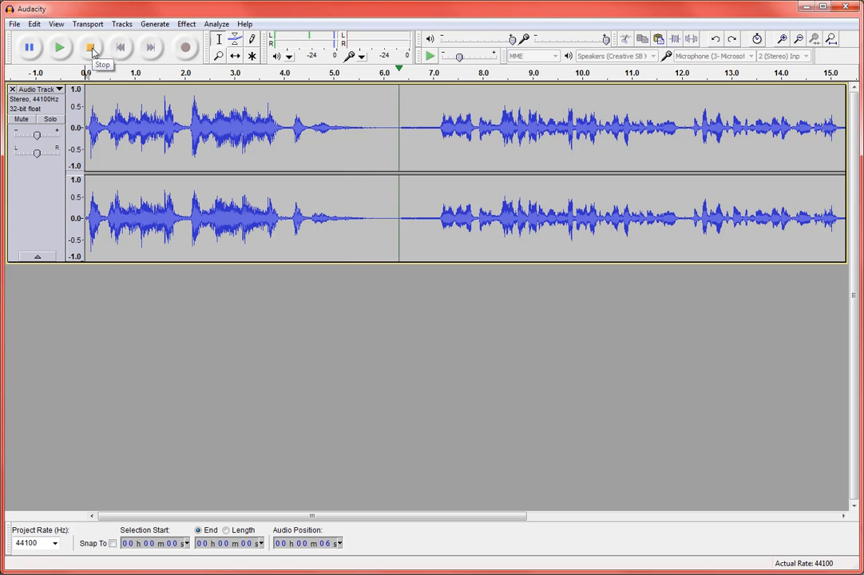
{"action": "left_click", "coordinate": [90, 48]}
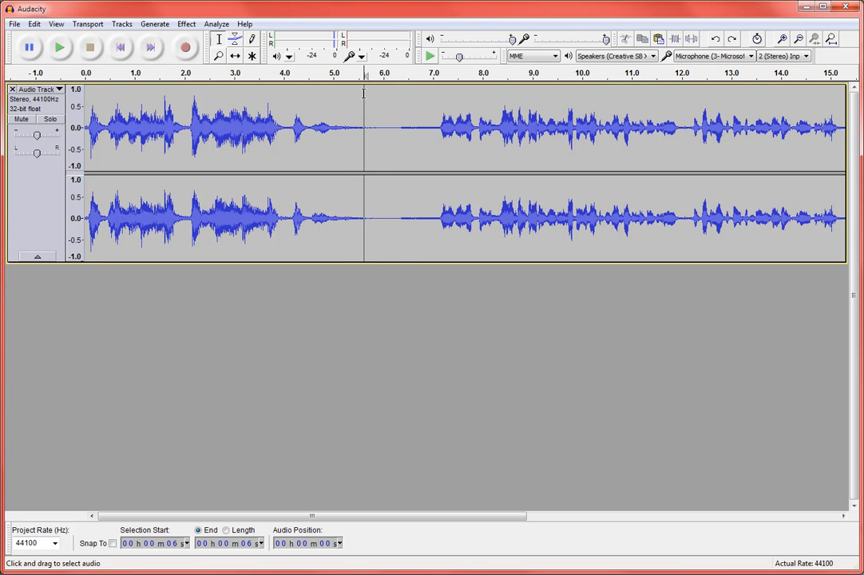
{"action": "left_click_drag", "start_coordinate": [365, 128], "coordinate": [414, 128]}
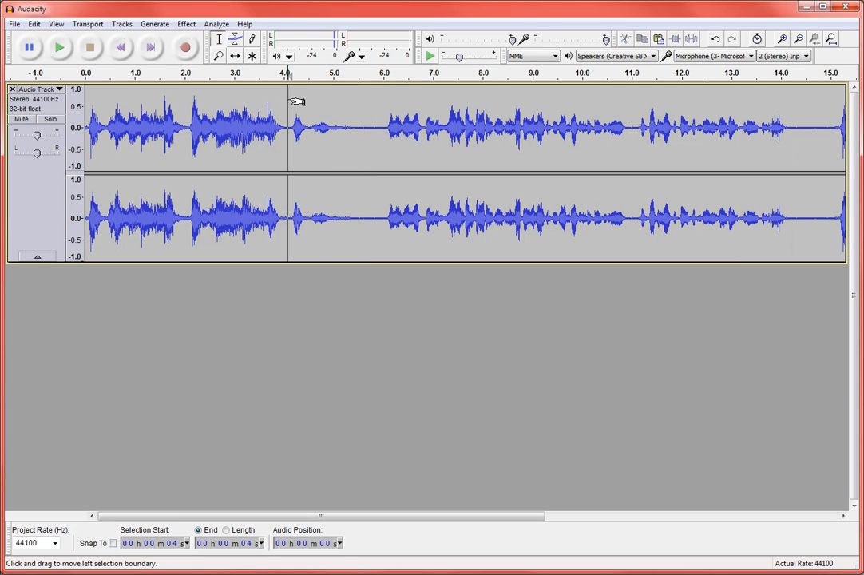
{"action": "mouse_move", "coordinate": [59, 48]}
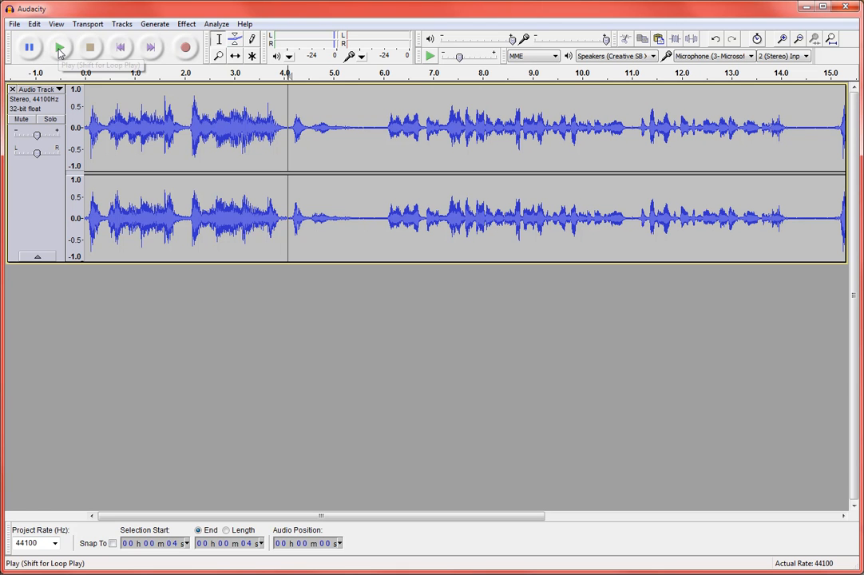
{"action": "left_click", "coordinate": [61, 48]}
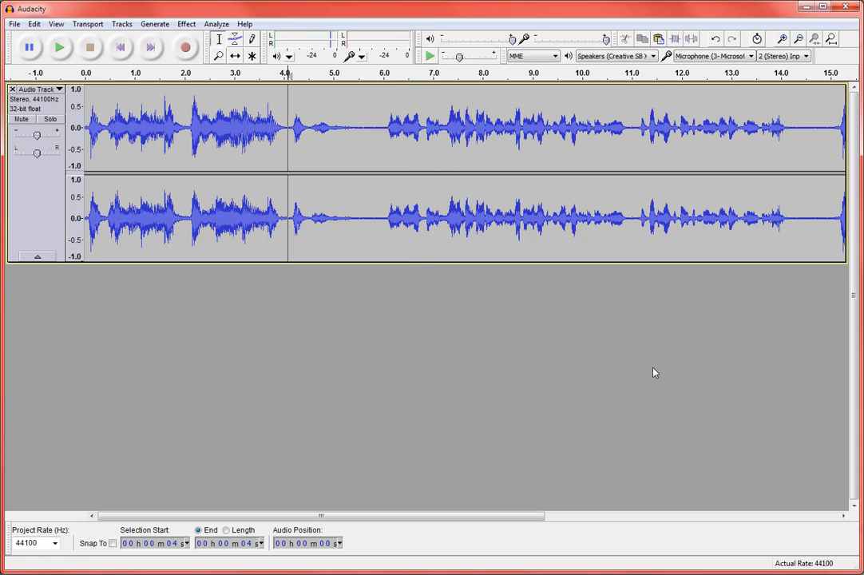
Delete the gap near the 14-second mark, play to check, and return to the start
{"action": "left_click_drag", "start_coordinate": [320, 516], "coordinate": [547, 516]}
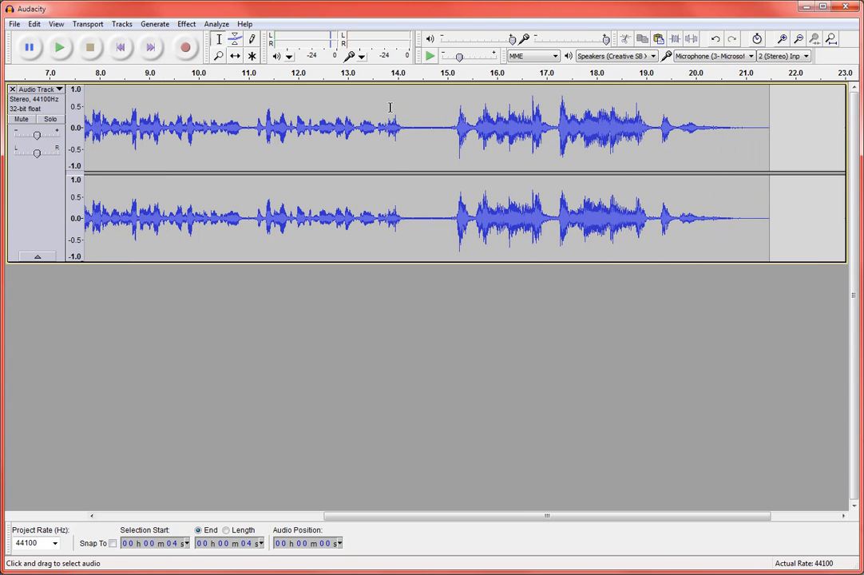
{"action": "left_click", "coordinate": [59, 48]}
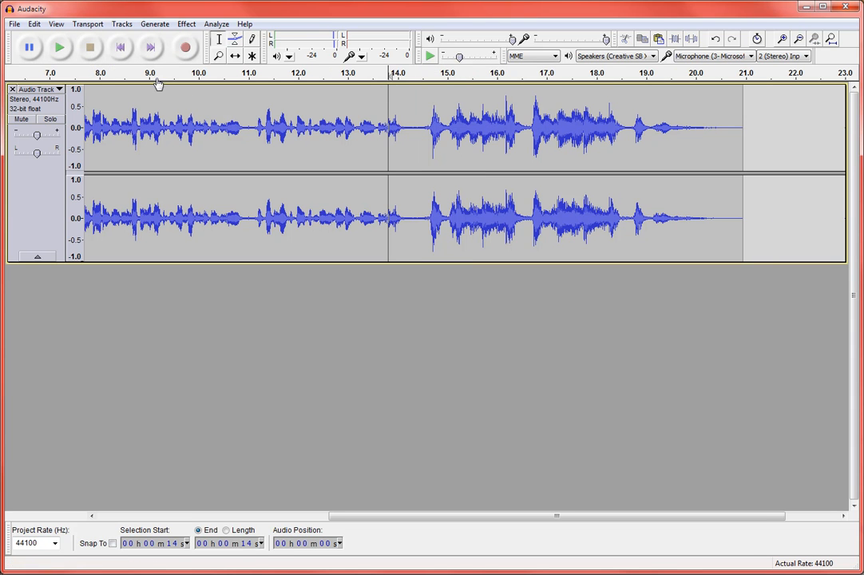
{"action": "left_click", "coordinate": [60, 48]}
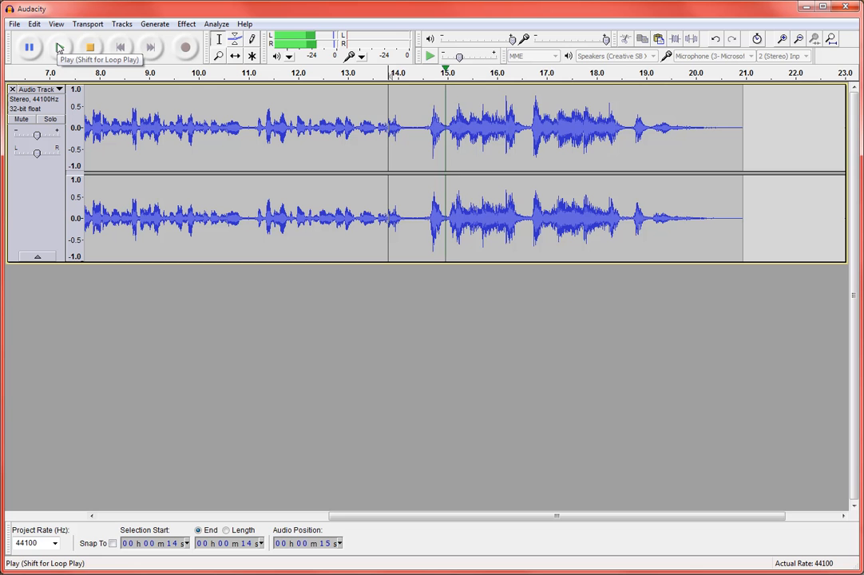
{"action": "left_click", "coordinate": [90, 46]}
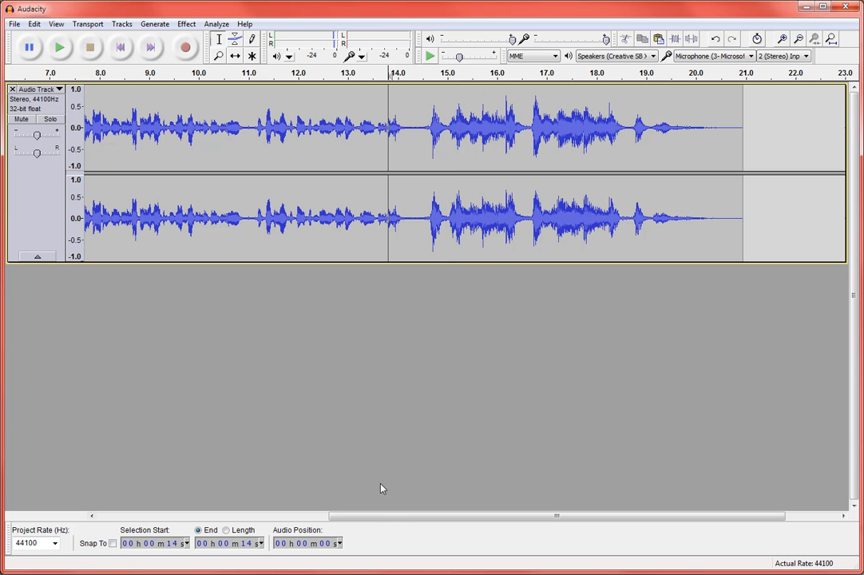
{"action": "scroll", "scroll_direction": "left", "scroll_amount": 3}
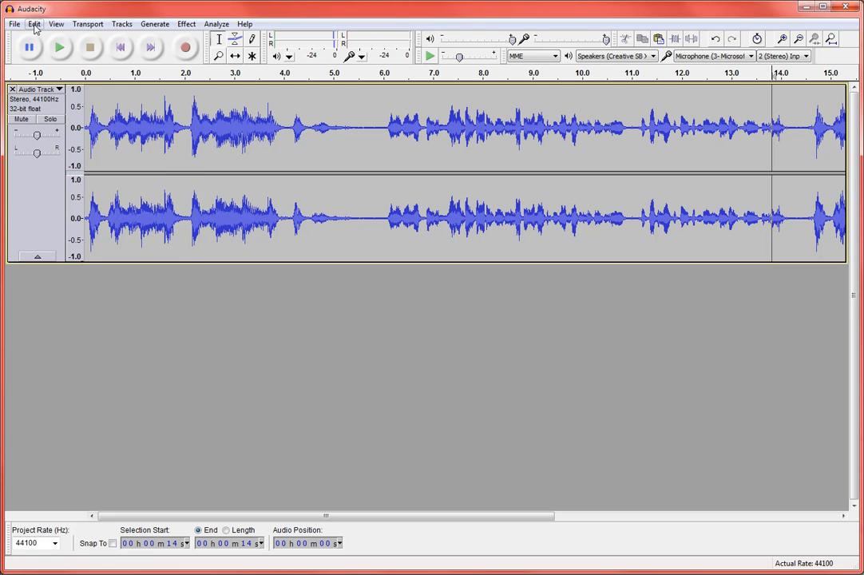
Convert the stereo podcast track to mono via Tracks > Stereo Track to Mono
{"action": "left_click", "coordinate": [35, 24]}
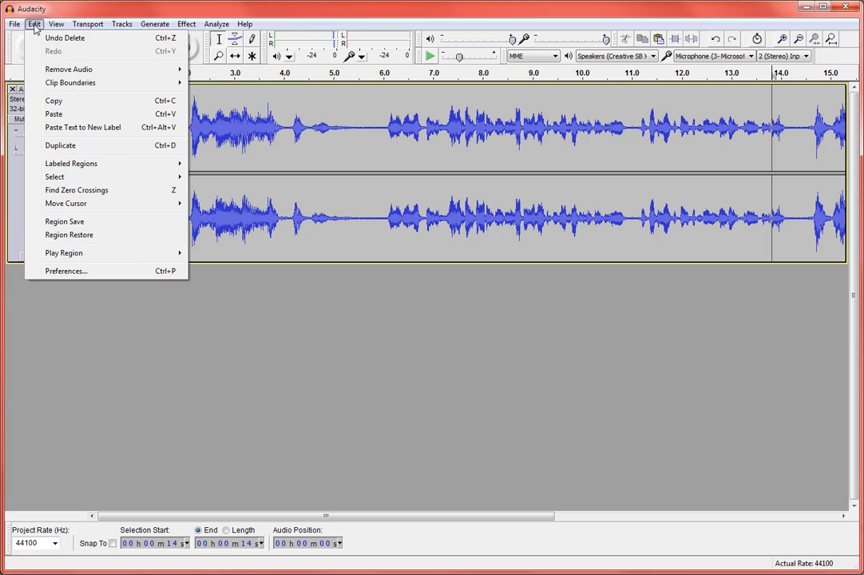
{"action": "left_click", "coordinate": [121, 24]}
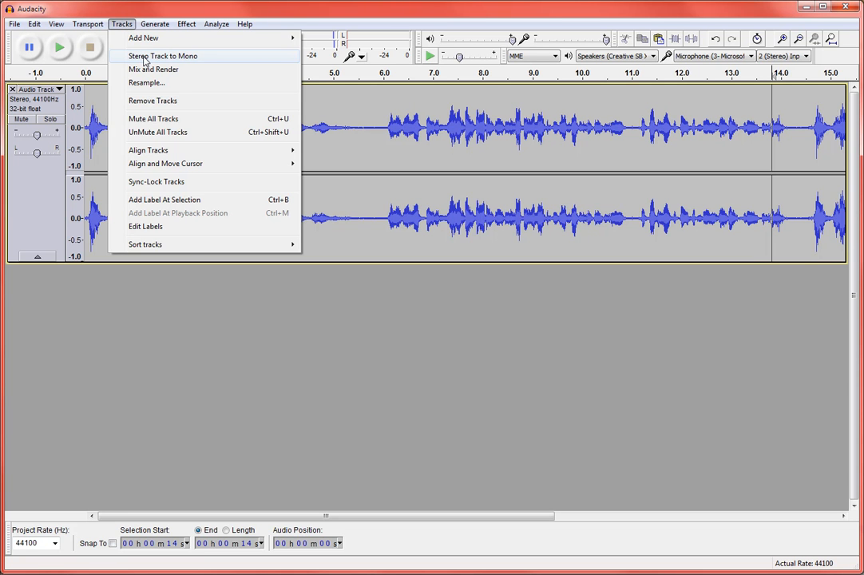
{"action": "left_click", "coordinate": [163, 56]}
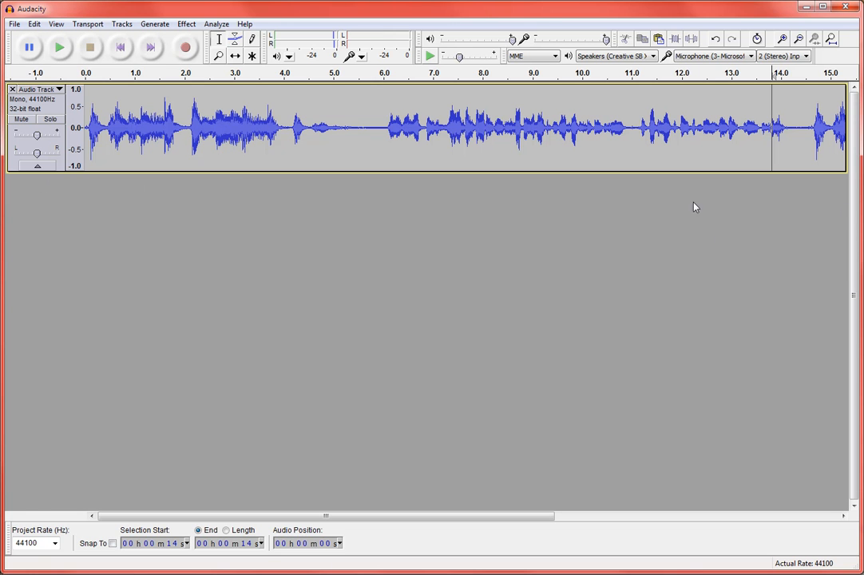
{"action": "mouse_move", "coordinate": [131, 227]}
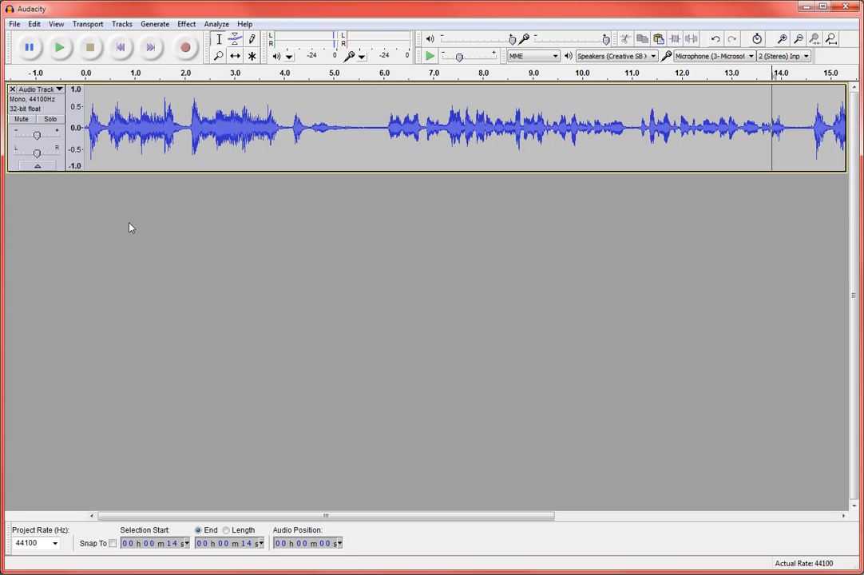
{"action": "mouse_move", "coordinate": [125, 233]}
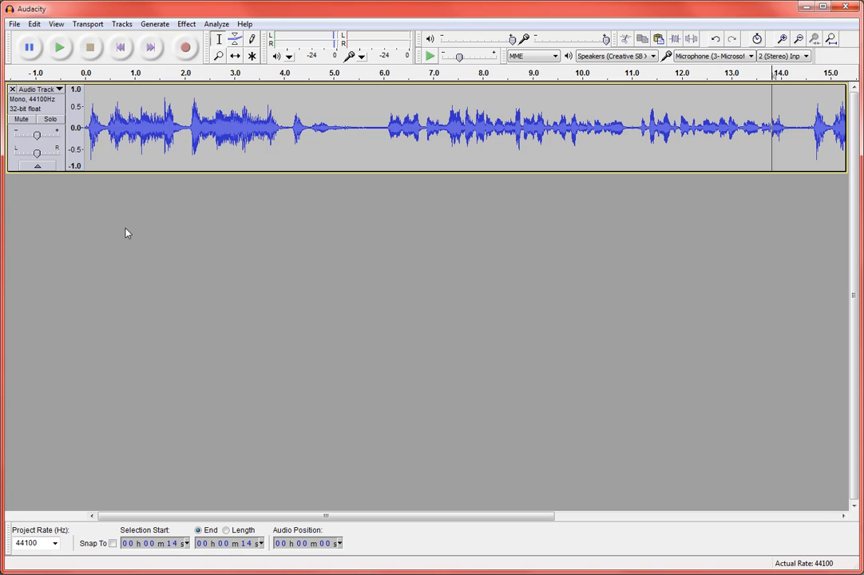
{"action": "mouse_move", "coordinate": [130, 226]}
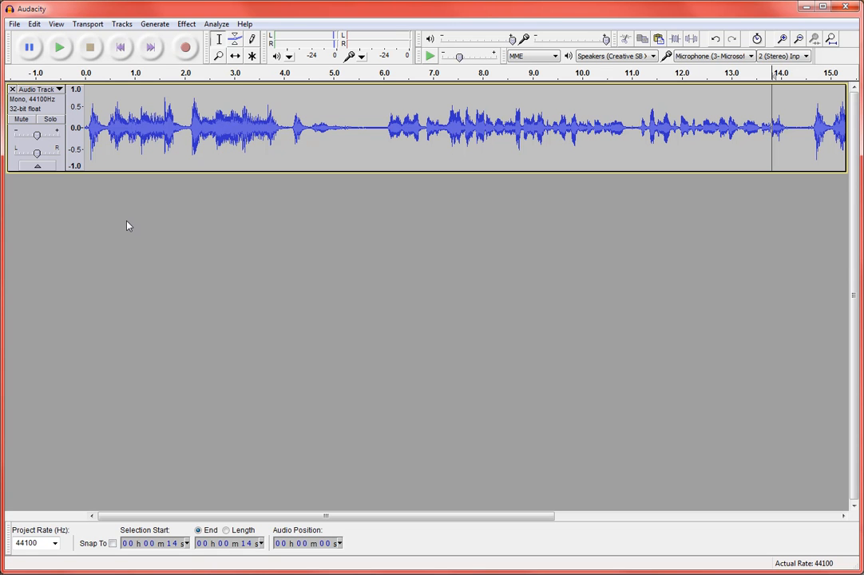
{"action": "mouse_move", "coordinate": [514, 220]}
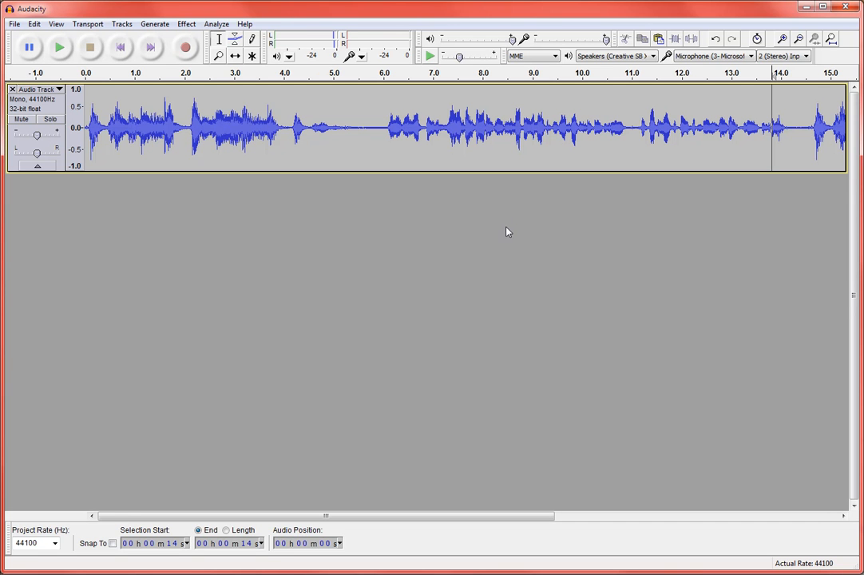
{"action": "mouse_move", "coordinate": [505, 223]}
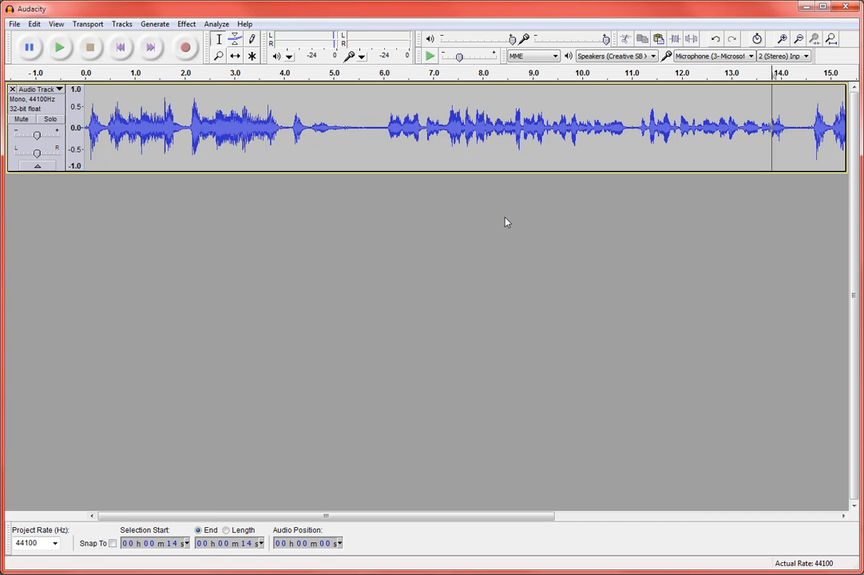
{"action": "mouse_move", "coordinate": [518, 246]}
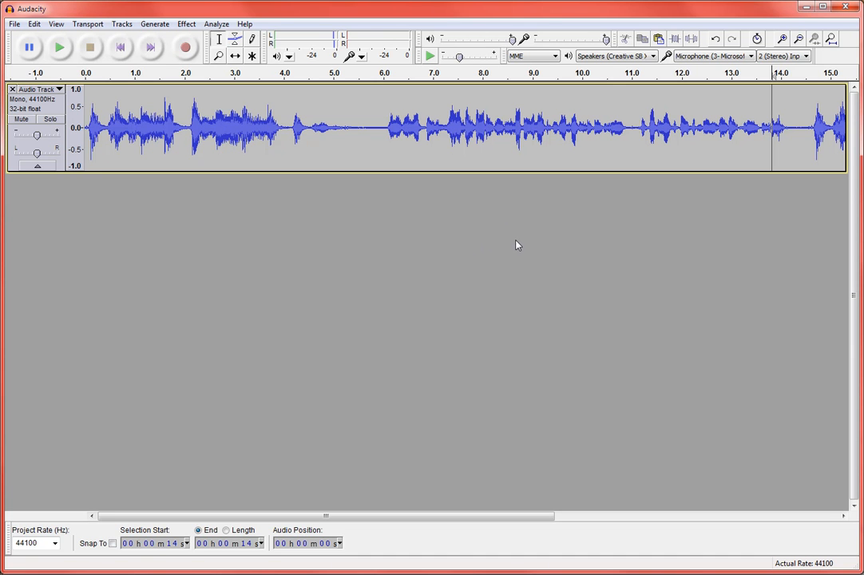
Start an export from the File menu and choose MP3 Files as the output format
{"action": "left_click", "coordinate": [12, 24]}
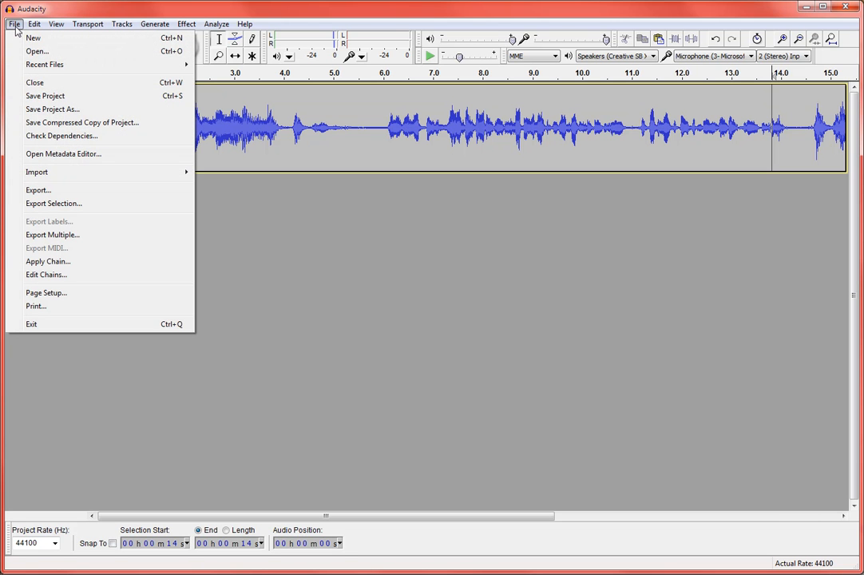
{"action": "mouse_move", "coordinate": [45, 96]}
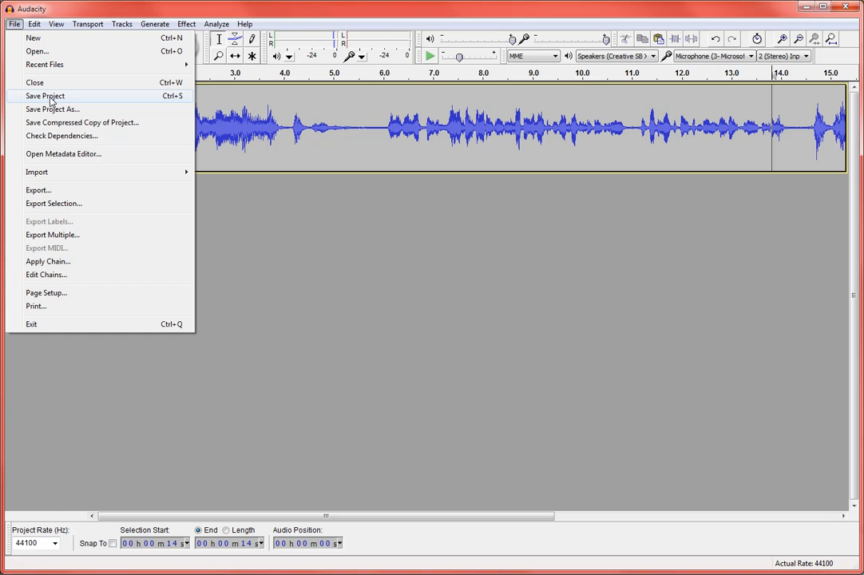
{"action": "mouse_move", "coordinate": [39, 190]}
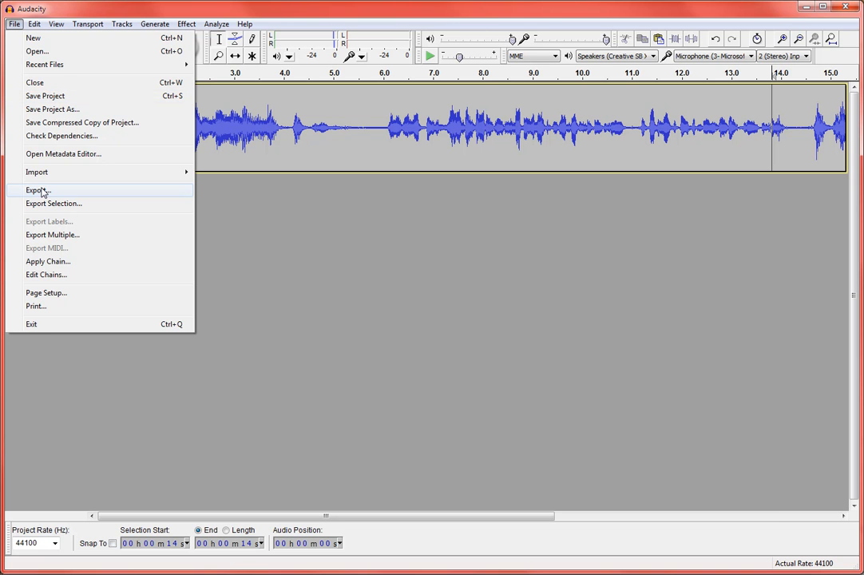
{"action": "left_click", "coordinate": [39, 188]}
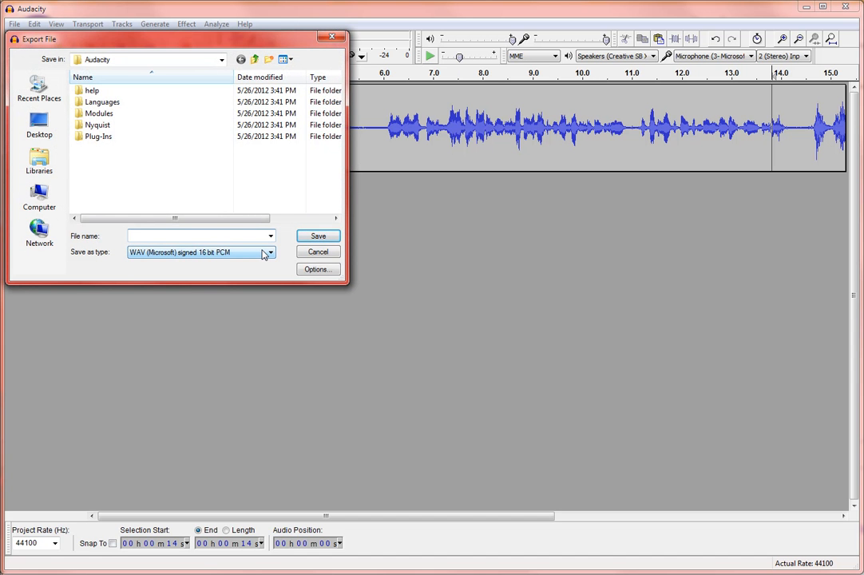
{"action": "left_click", "coordinate": [268, 252]}
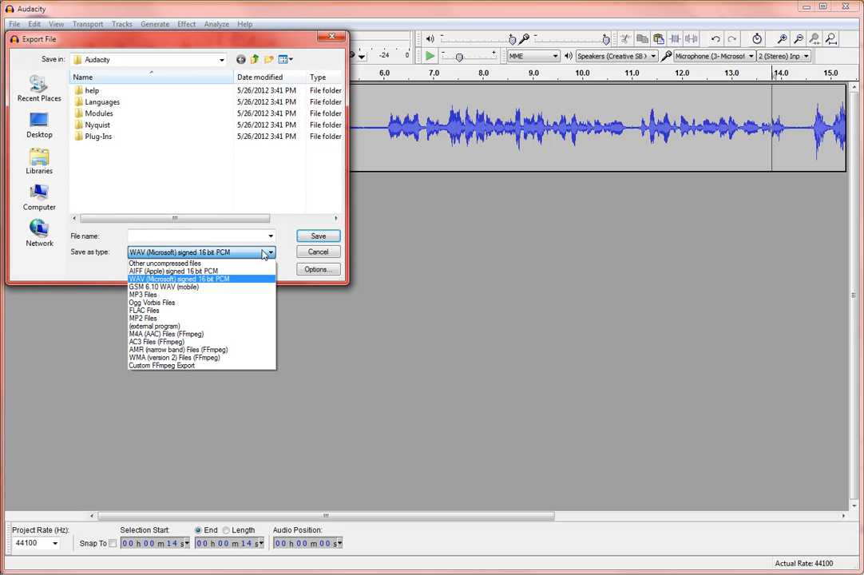
{"action": "mouse_move", "coordinate": [227, 296]}
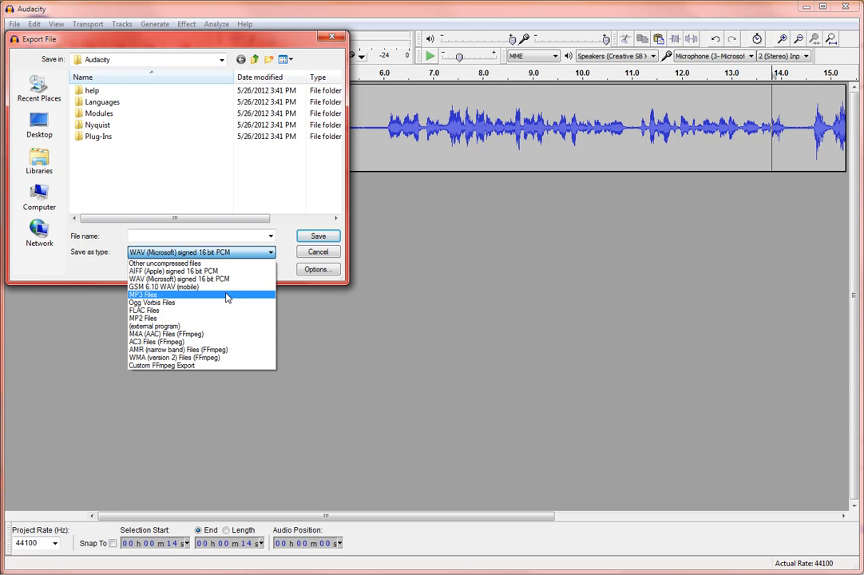
{"action": "left_click", "coordinate": [144, 294]}
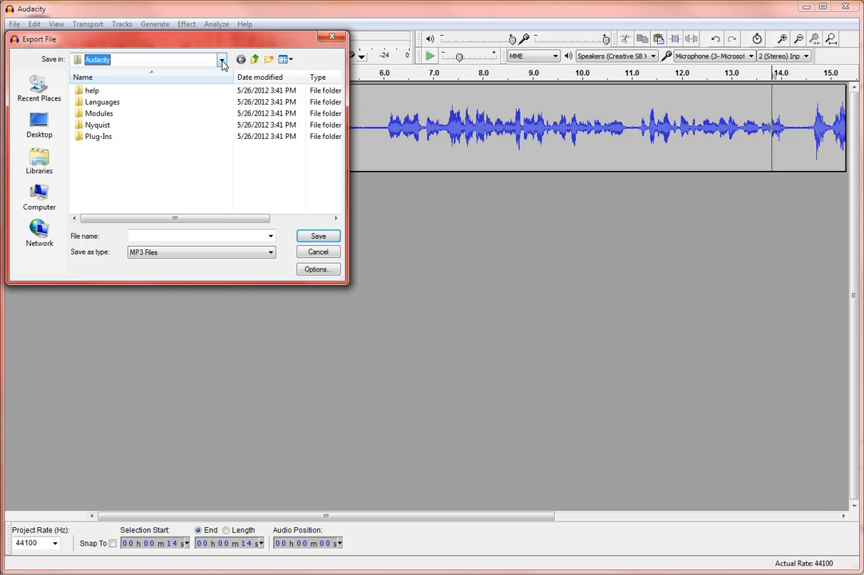
Save the MP3 export to the Desktop as 'SamplePodc', reaching the metadata editor
{"action": "left_click", "coordinate": [220, 59]}
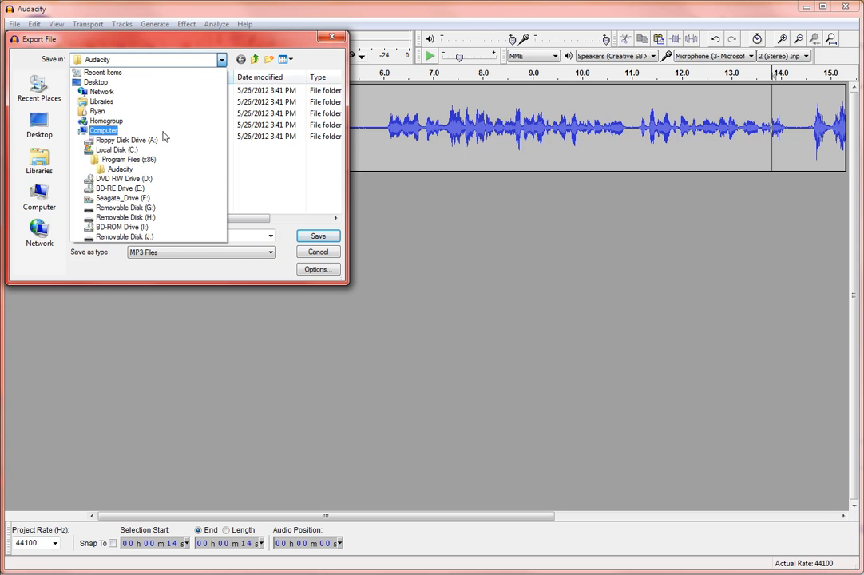
{"action": "left_click", "coordinate": [103, 91]}
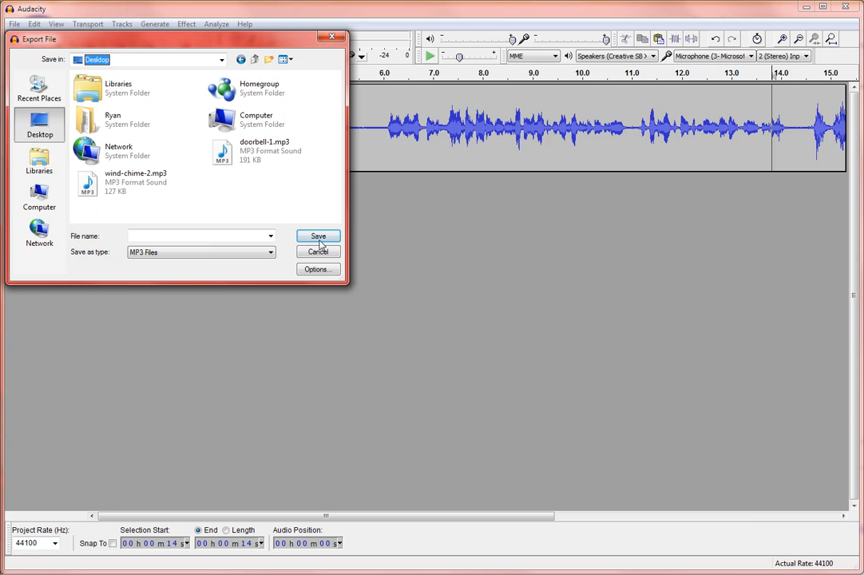
{"action": "left_click", "coordinate": [199, 237]}
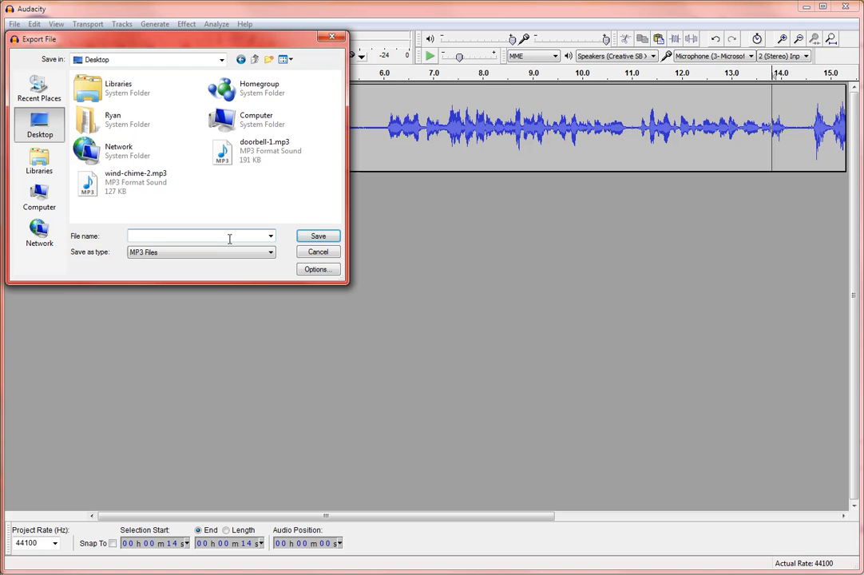
{"action": "type", "text": "Sample"}
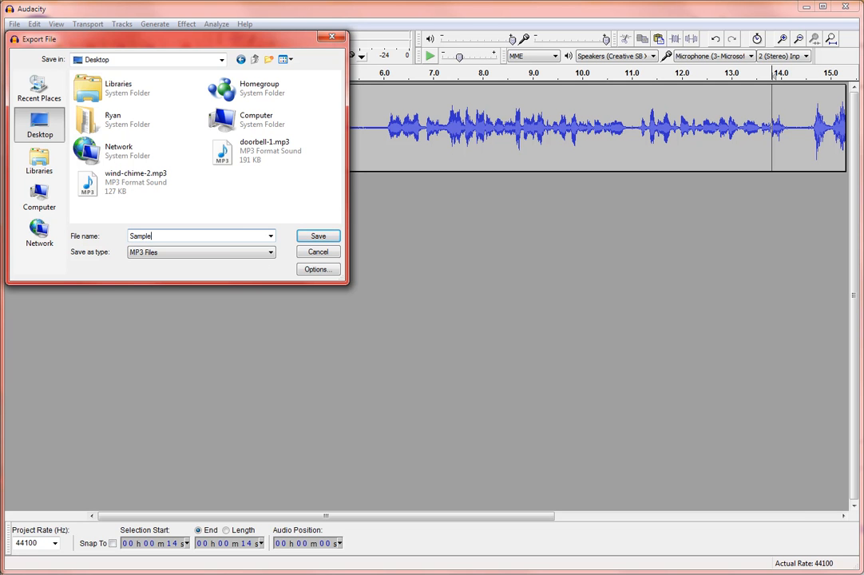
{"action": "type", "text": "Podc"}
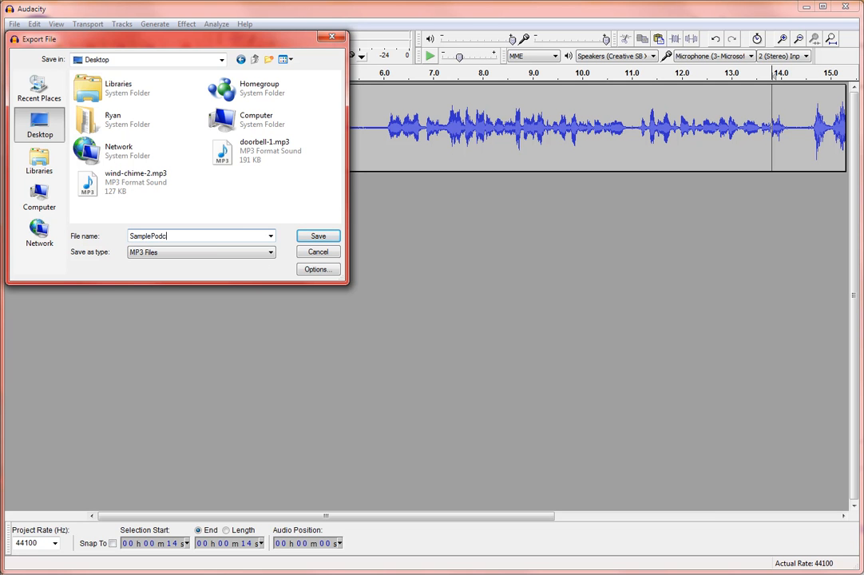
{"action": "left_click", "coordinate": [318, 236]}
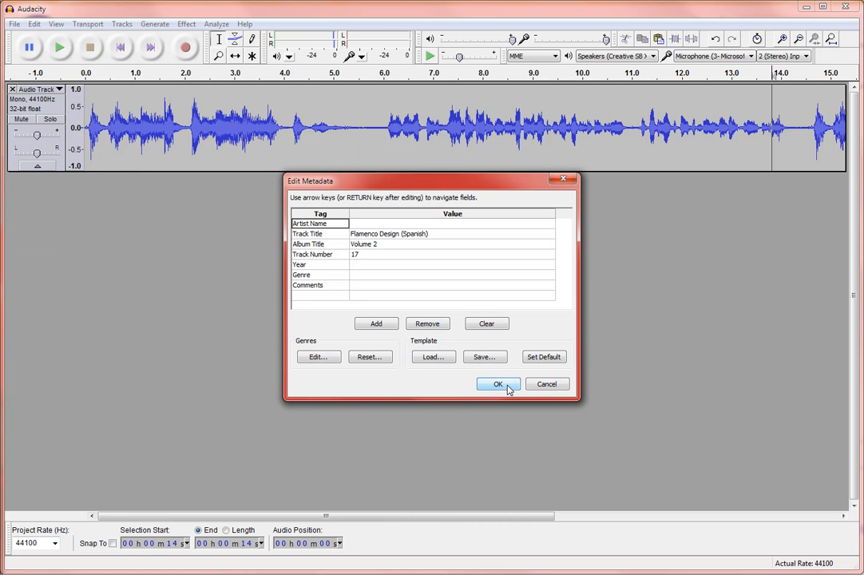
Accept the metadata, decline locating Lame, and acknowledge the MP3 library error
{"action": "left_click", "coordinate": [498, 383]}
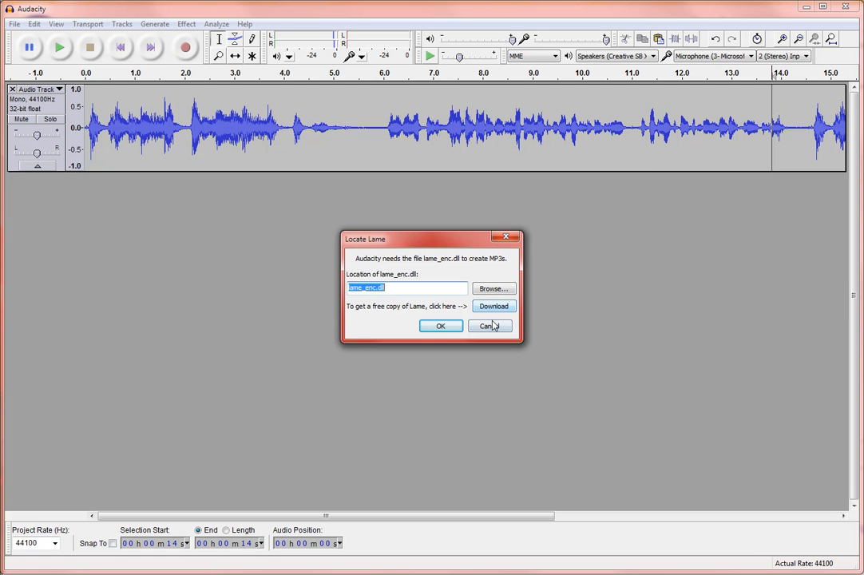
{"action": "left_click", "coordinate": [441, 326]}
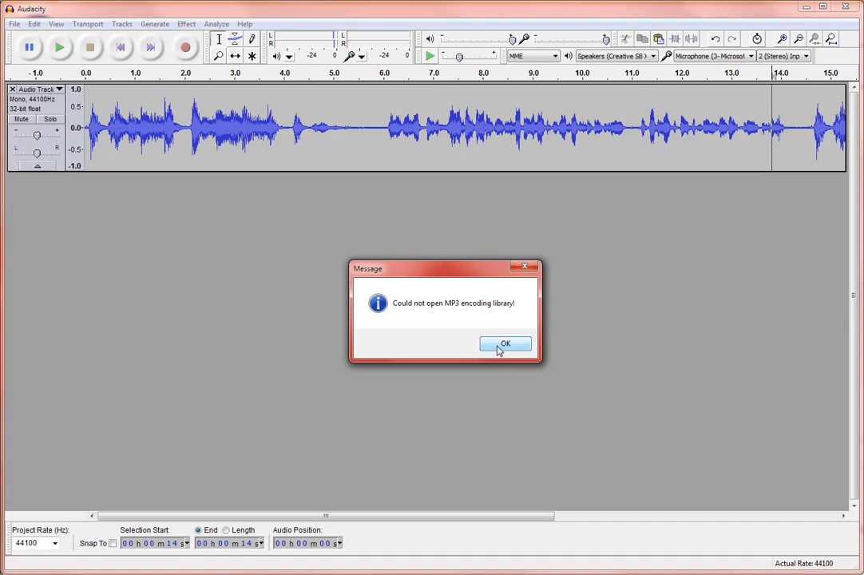
{"action": "left_click", "coordinate": [505, 343]}
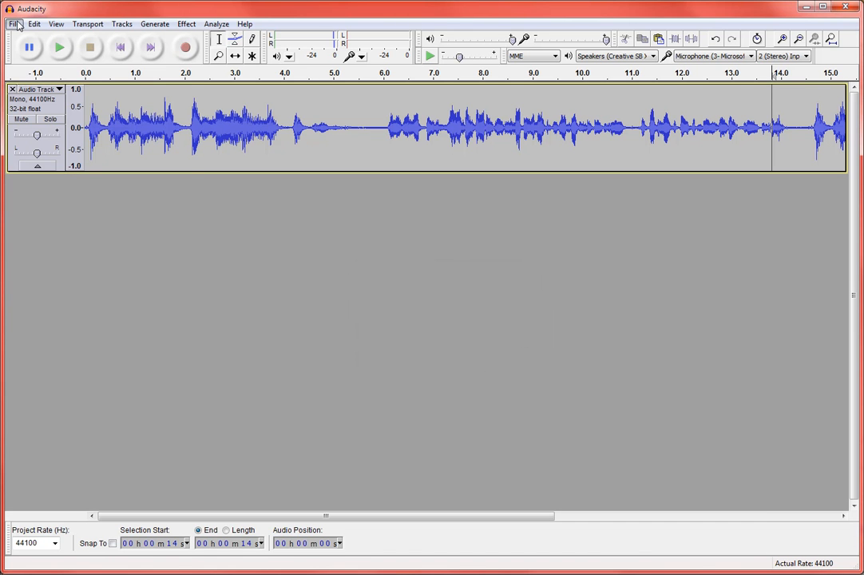
Export the podcast to the Desktop as 16-bit WAV named 'SamplePodc', accepting the metadata
{"action": "left_click", "coordinate": [13, 24]}
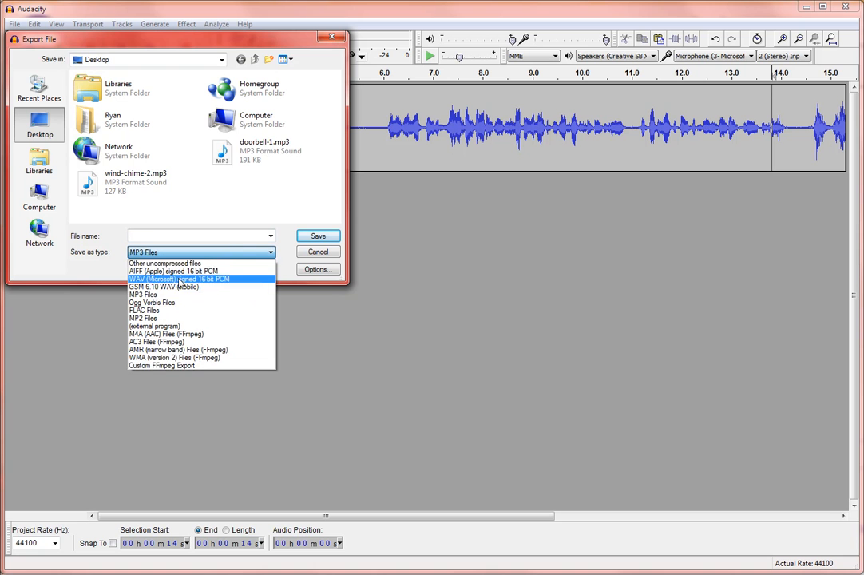
{"action": "left_click", "coordinate": [181, 278]}
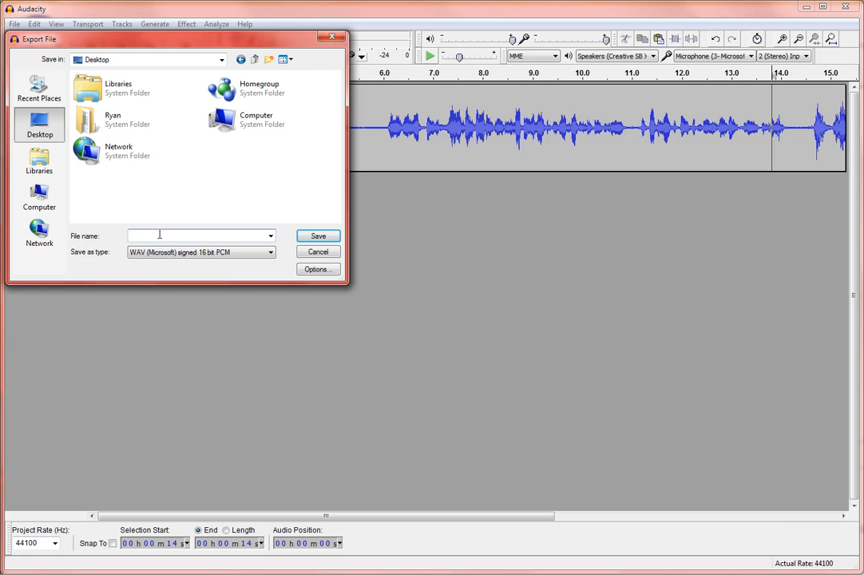
{"action": "type", "text": "SamplePodc"}
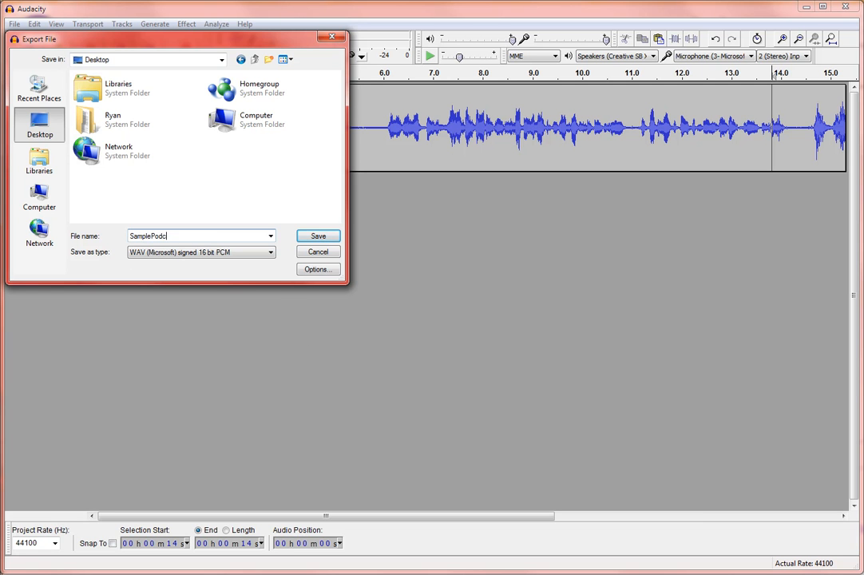
{"action": "left_click", "coordinate": [318, 236]}
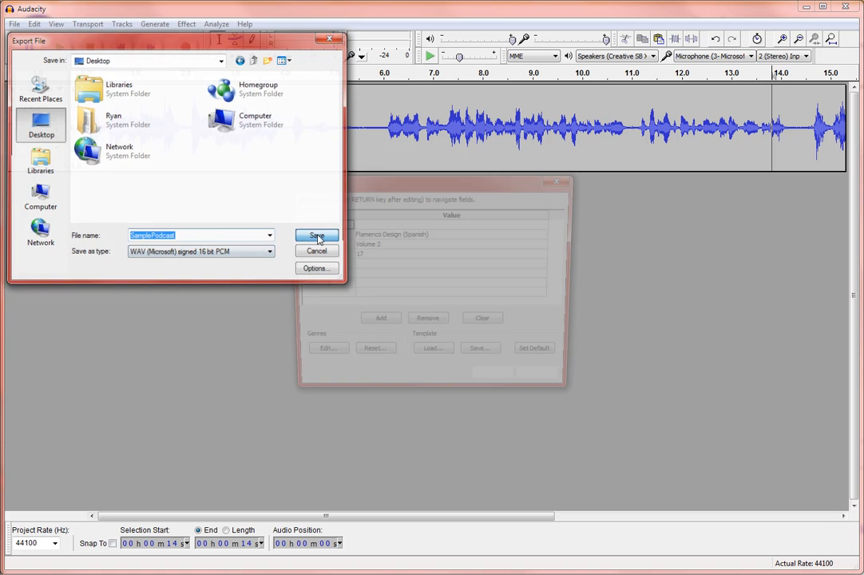
{"action": "left_click", "coordinate": [316, 237]}
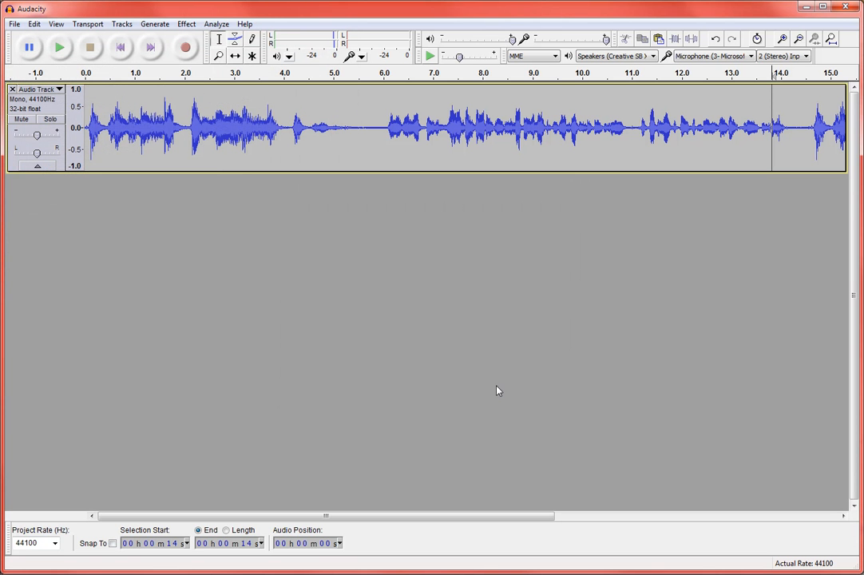
{"action": "mouse_move", "coordinate": [476, 396]}
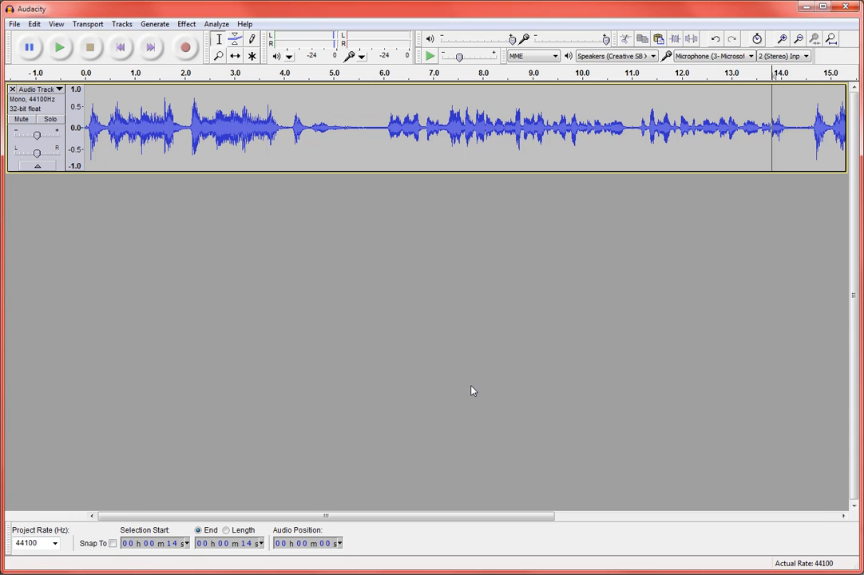
{"action": "mouse_move", "coordinate": [469, 387]}
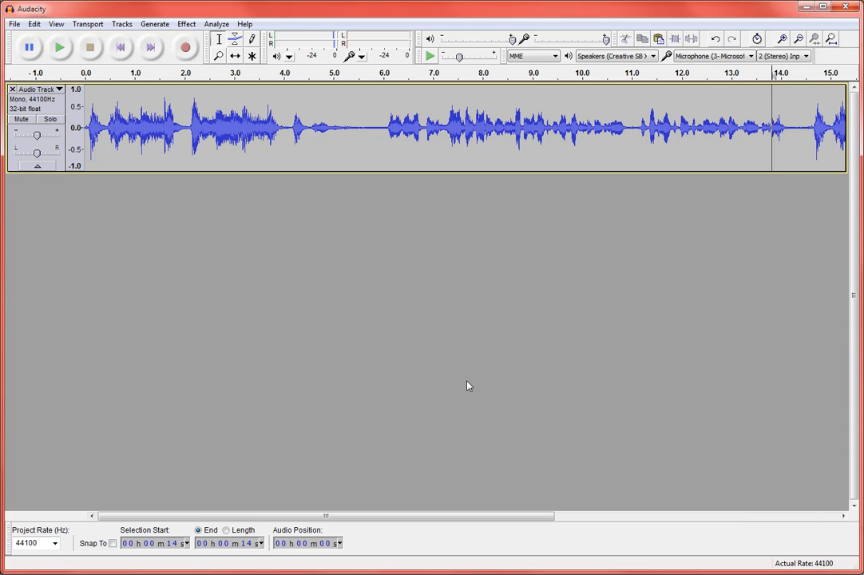
{"action": "mouse_move", "coordinate": [464, 380]}
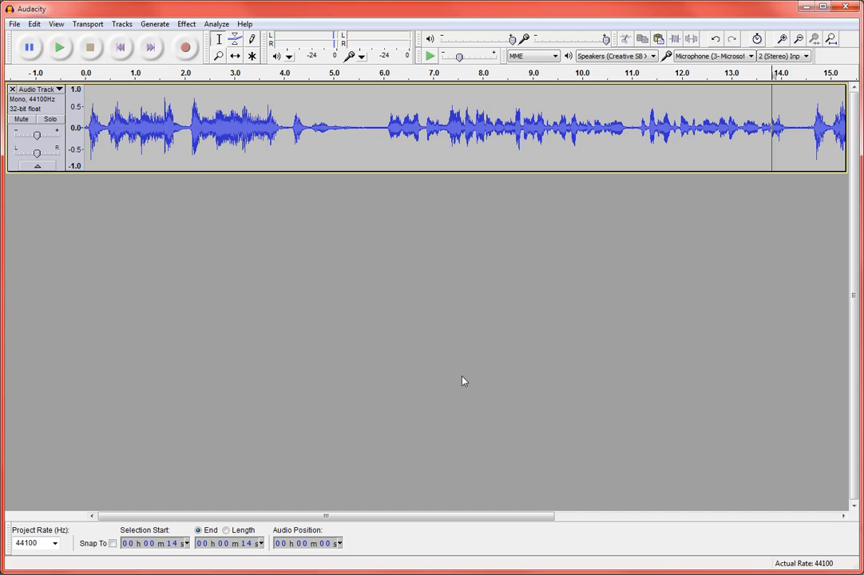
{"action": "mouse_move", "coordinate": [423, 333]}
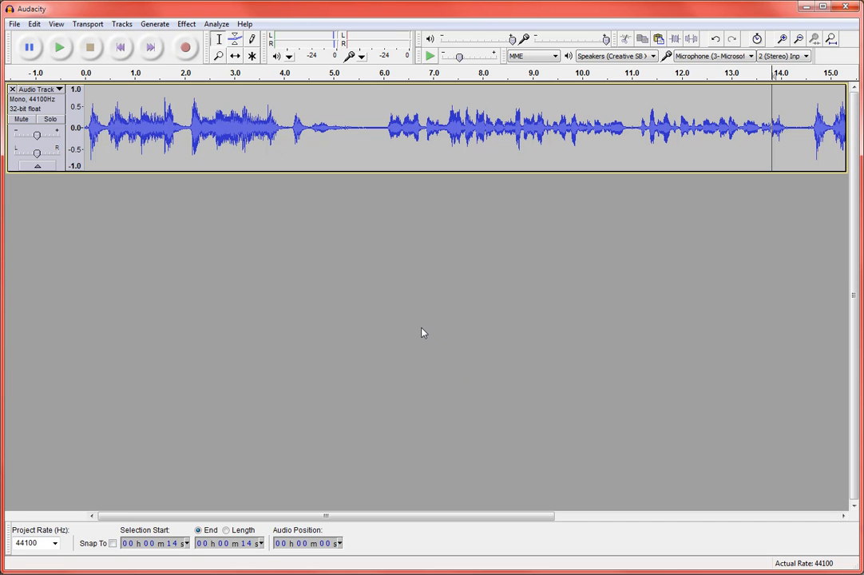
{"action": "mouse_move", "coordinate": [414, 326]}
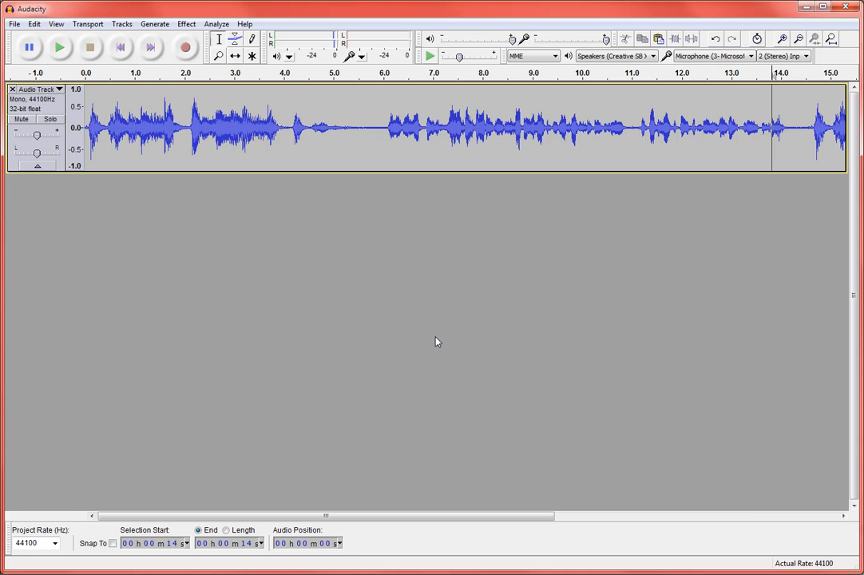
{"action": "mouse_move", "coordinate": [434, 346]}
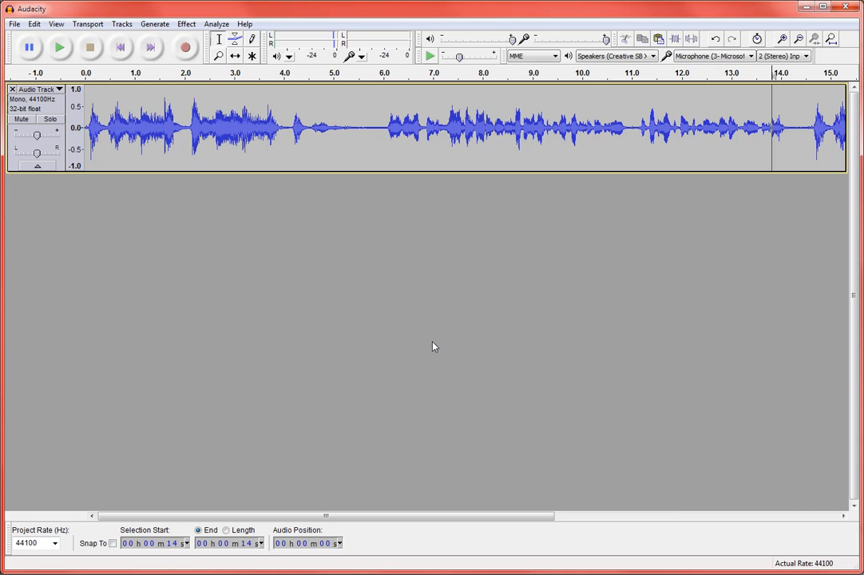